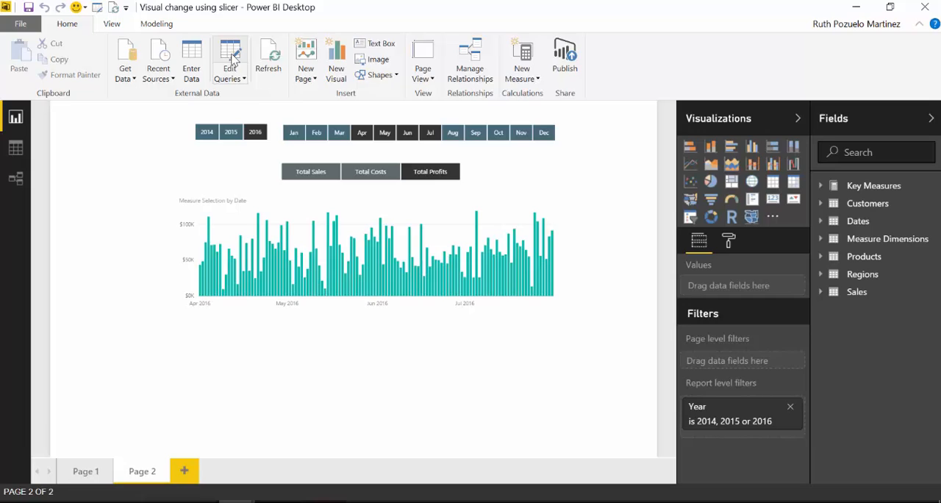
Step: Open Edit Queries and select the Dates query to show its date columns
left_click(229, 59)
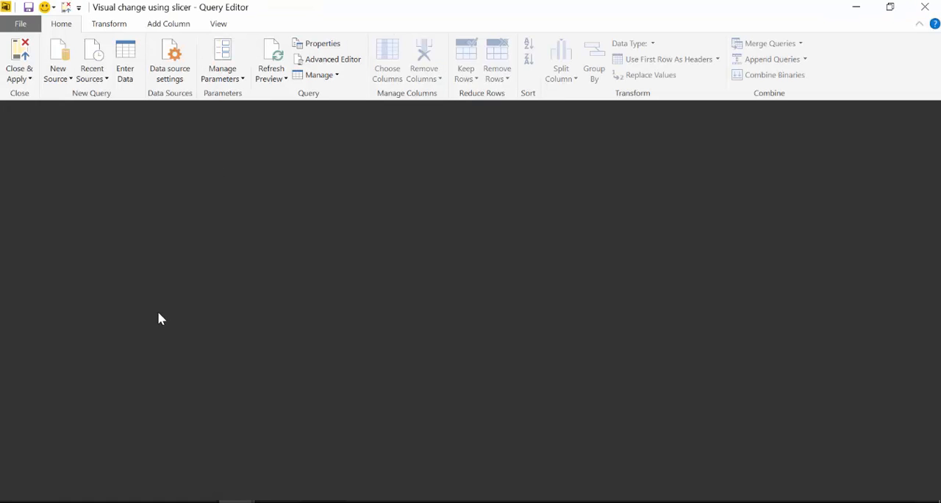
left_click(36, 236)
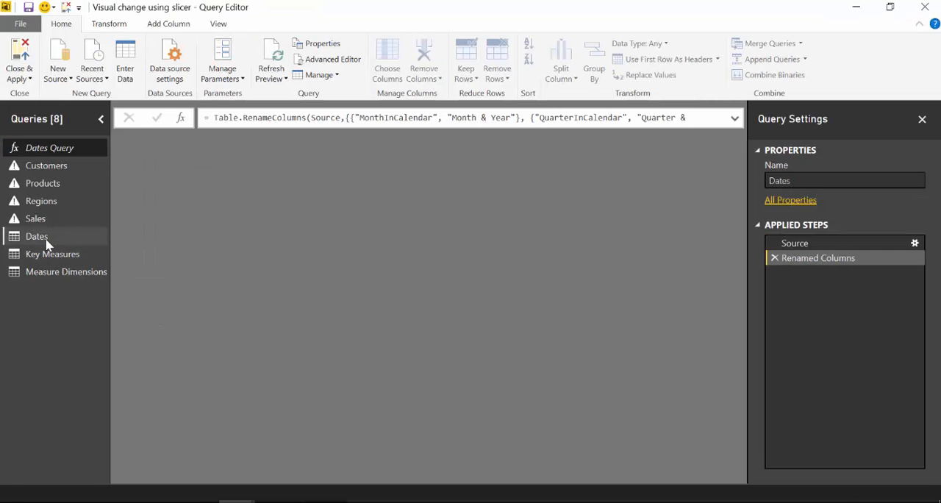
left_click(37, 235)
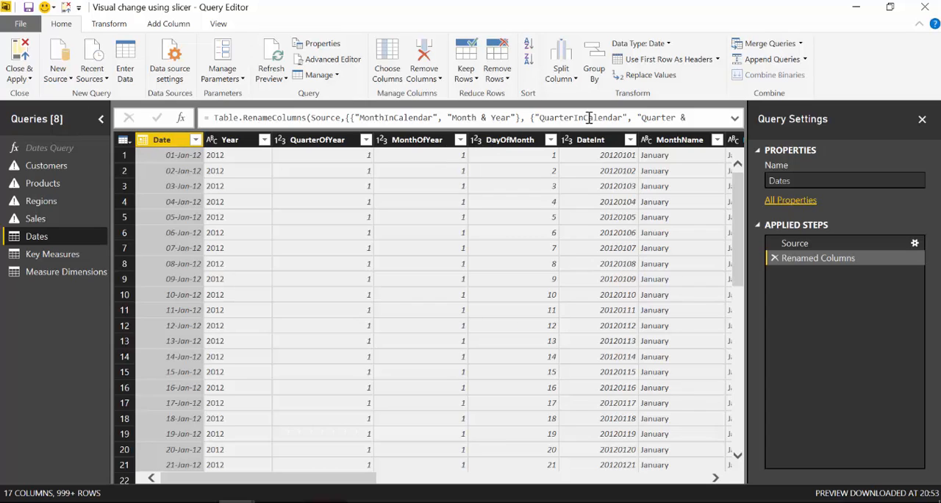
left_click(591, 140)
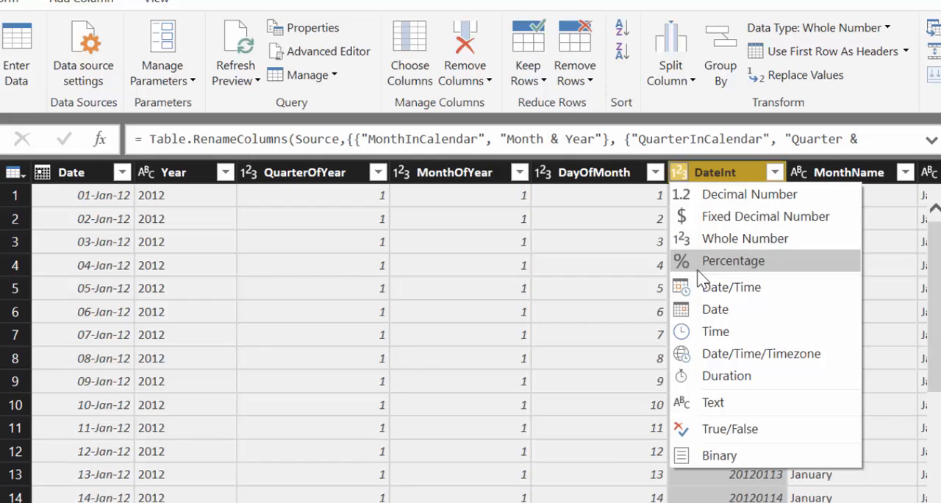
left_click(714, 309)
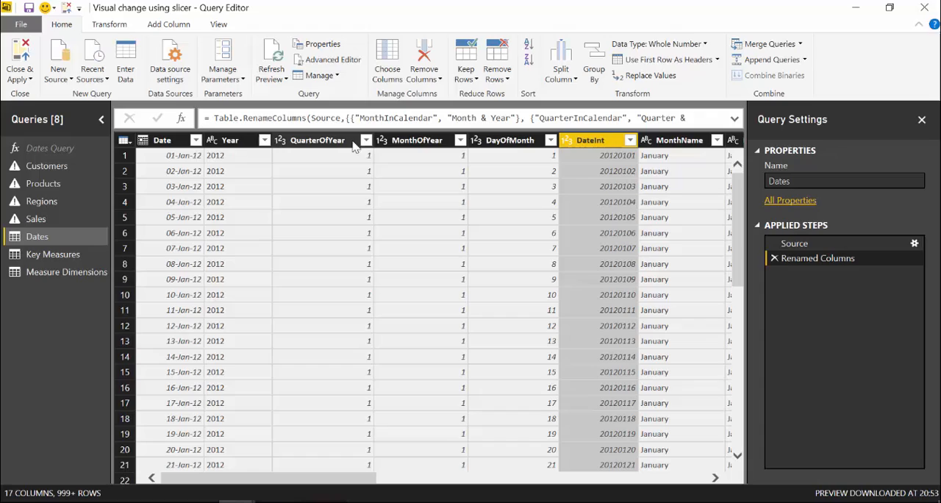
mouse_move(445, 148)
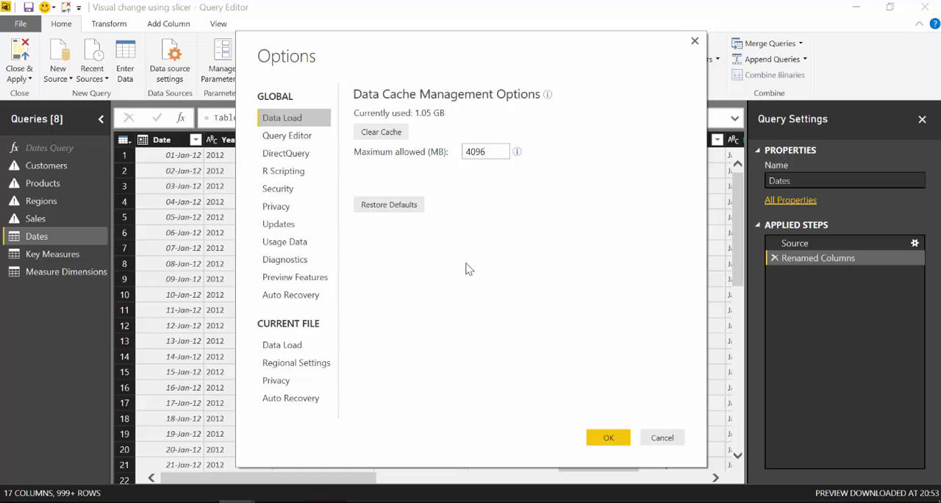
Step: View the current file's Regional Settings locale, English (New Zealand), under Options
left_click(297, 362)
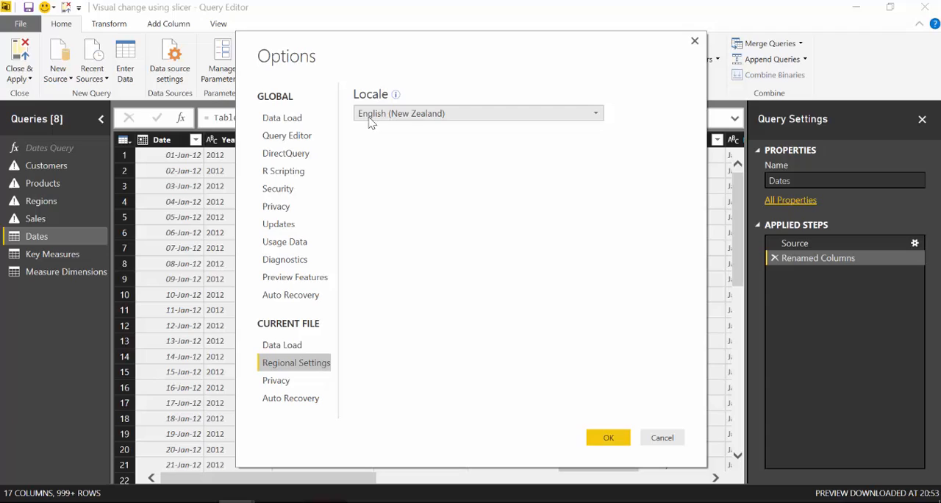
mouse_move(662, 427)
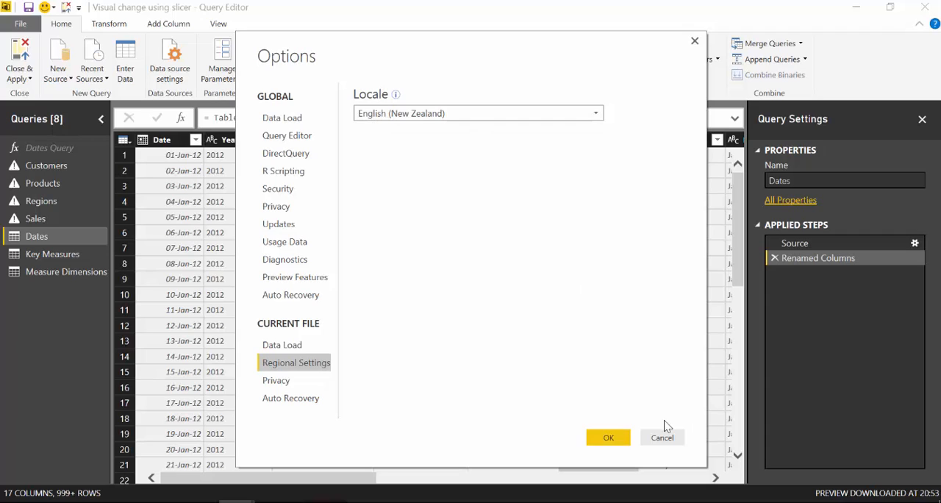
mouse_move(515, 389)
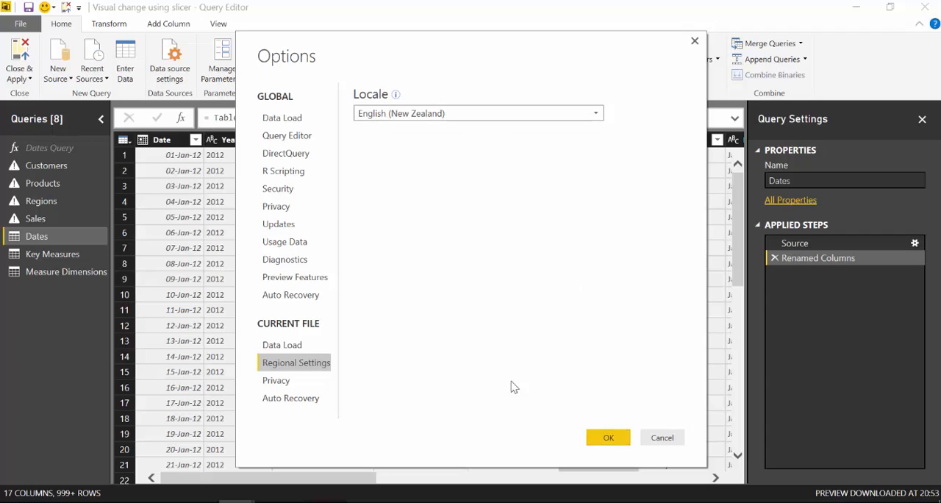
left_click(609, 438)
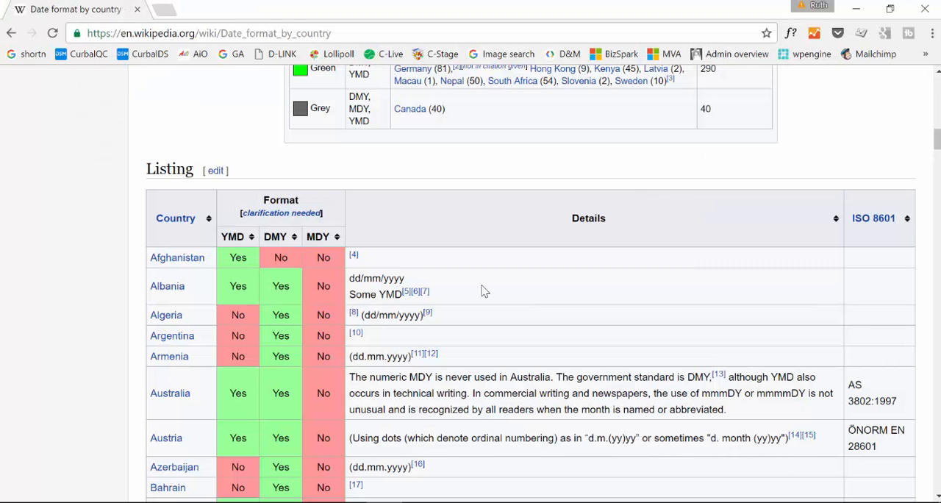
Step: Scroll the Wikipedia date-format listing to New Zealand's row, marked day-month-year
scroll("down", 3)
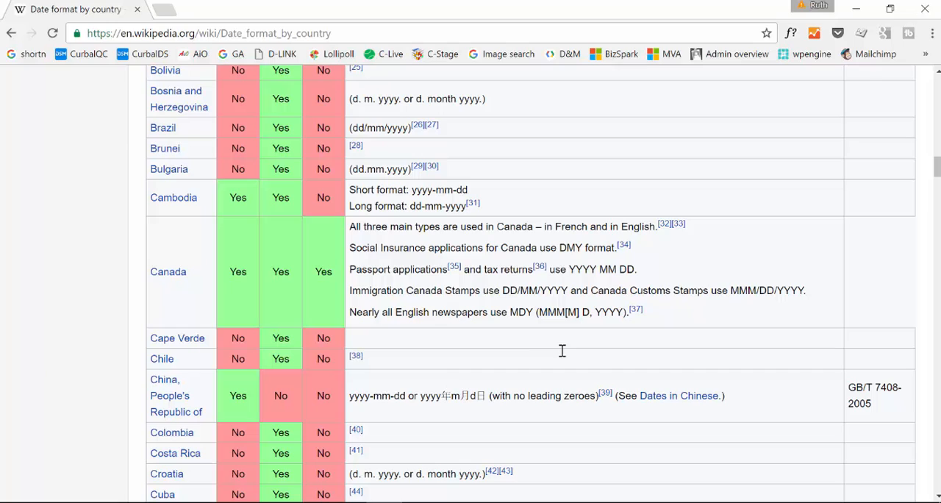
scroll("up", 3)
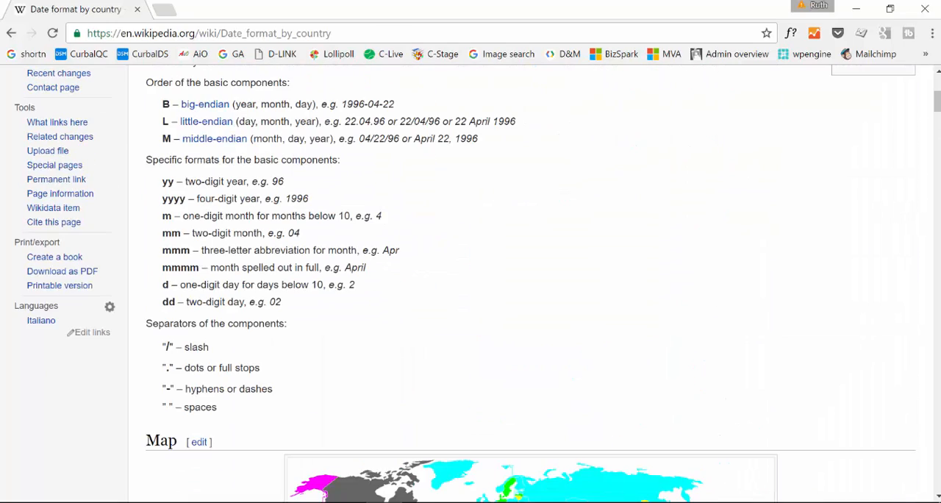
scroll("up", 3)
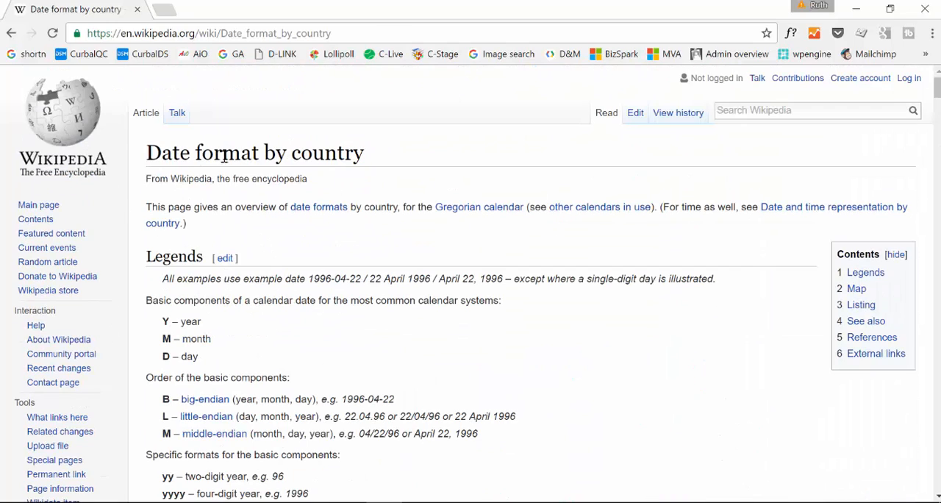
scroll("down", 3)
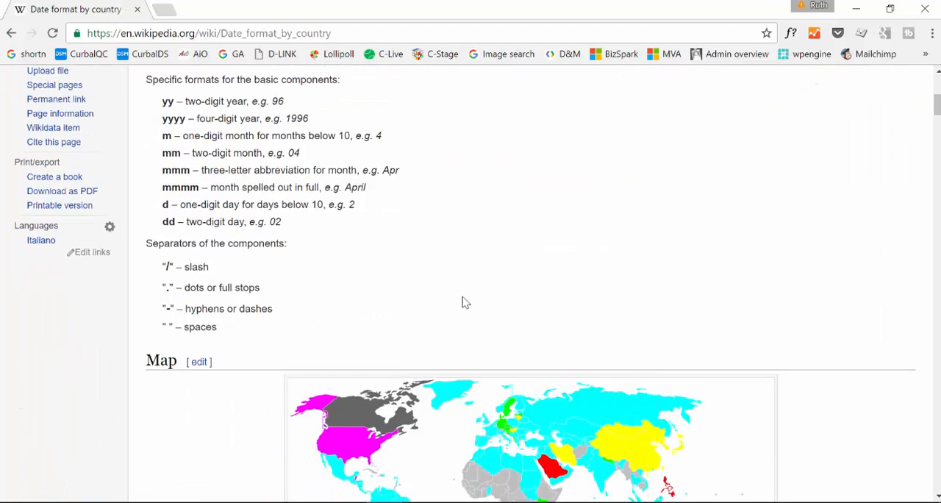
scroll("down", 3)
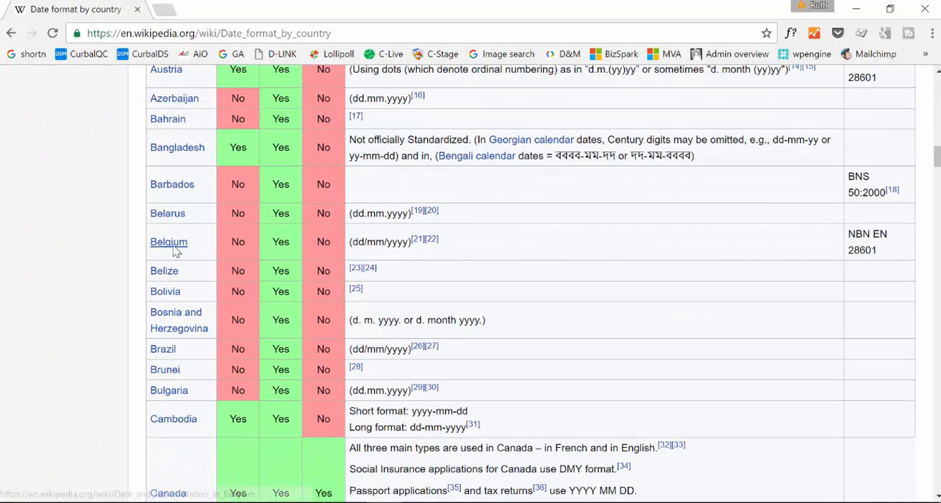
mouse_move(168, 242)
type("new zea")
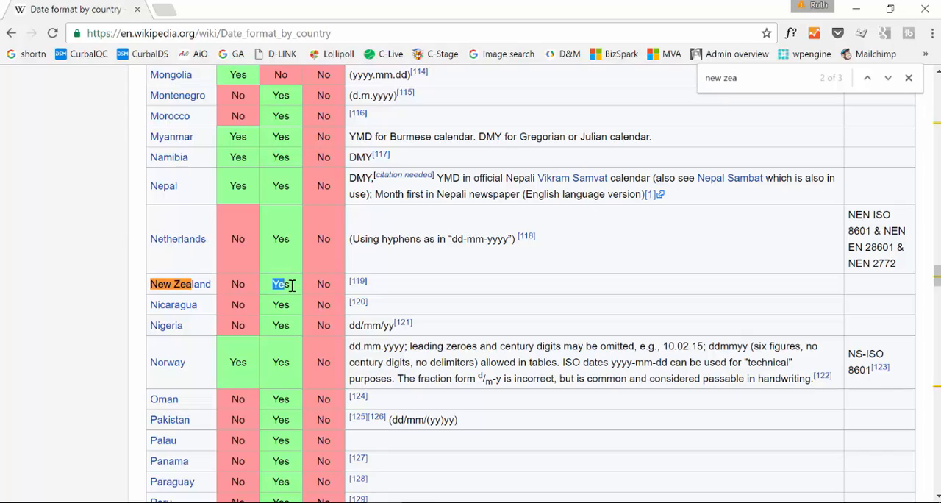
scroll("up", 3)
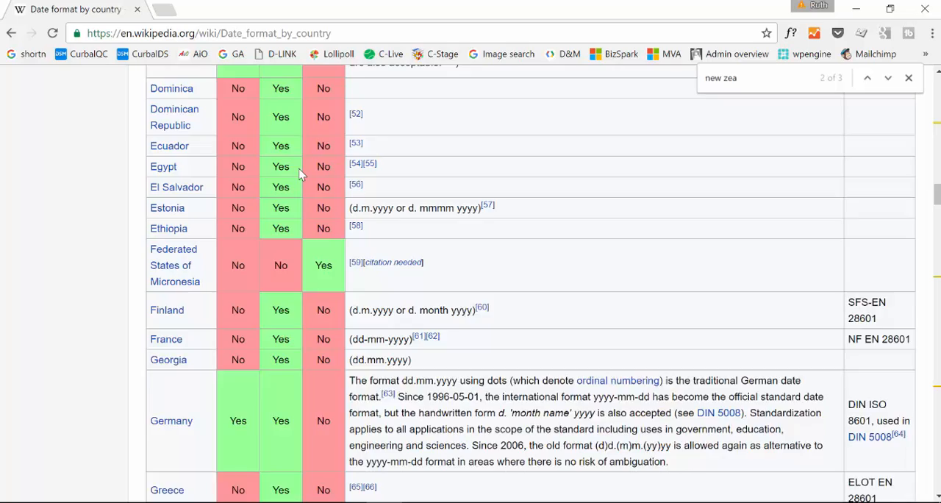
scroll("up", 3)
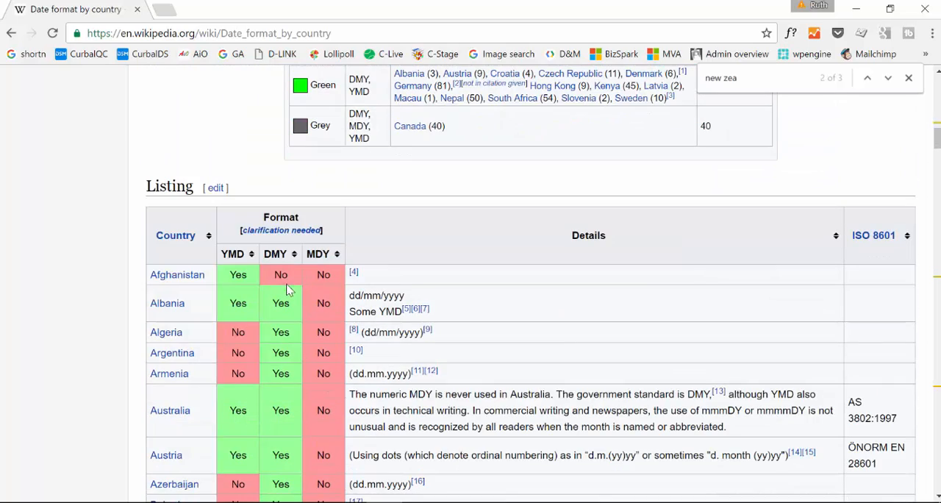
mouse_move(283, 254)
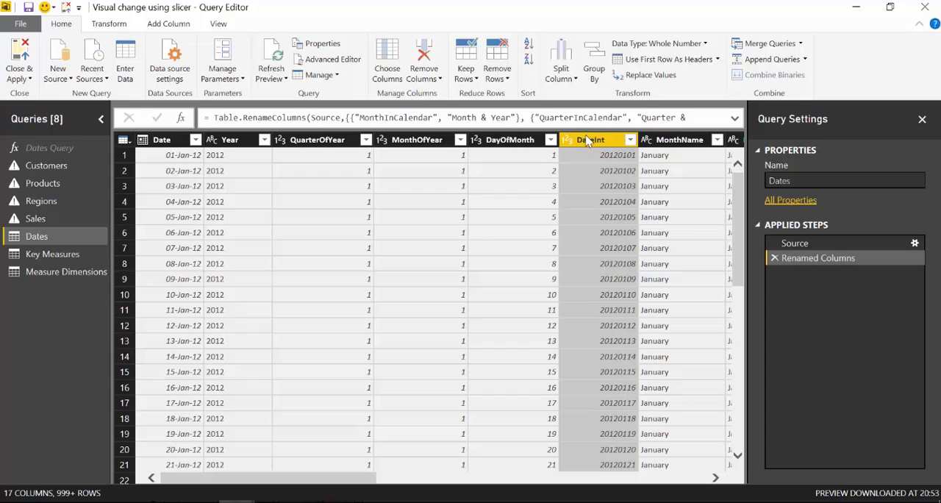
mouse_move(615, 183)
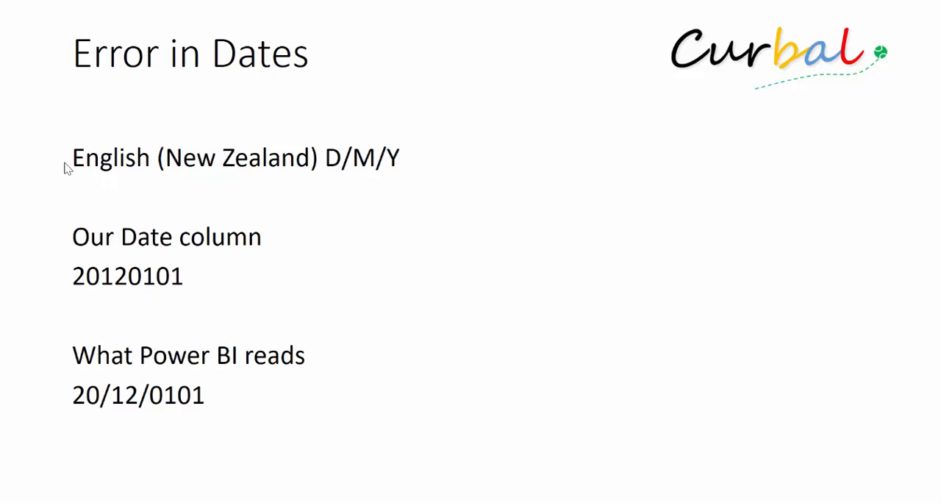
mouse_move(247, 172)
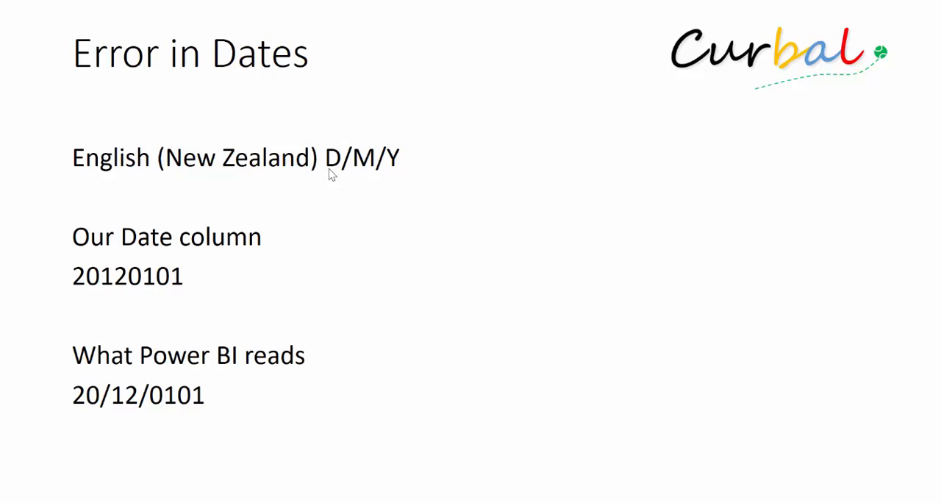
mouse_move(94, 303)
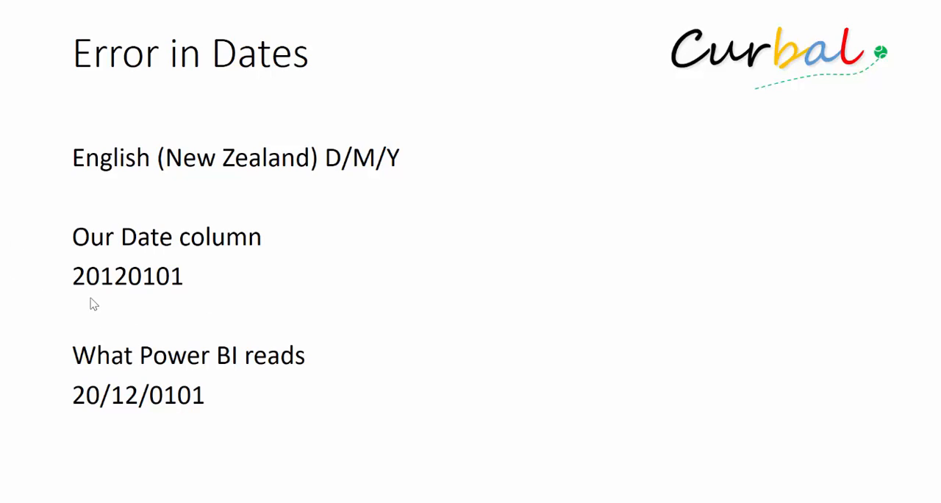
mouse_move(109, 287)
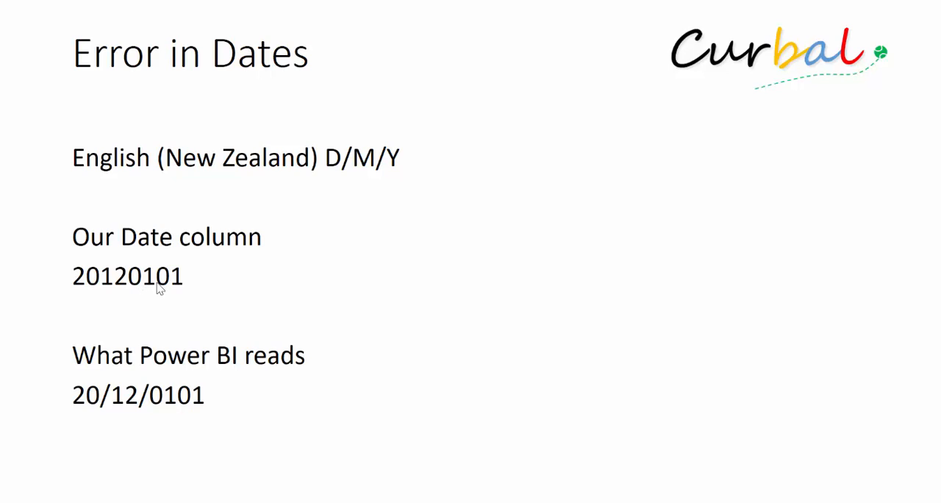
mouse_move(190, 285)
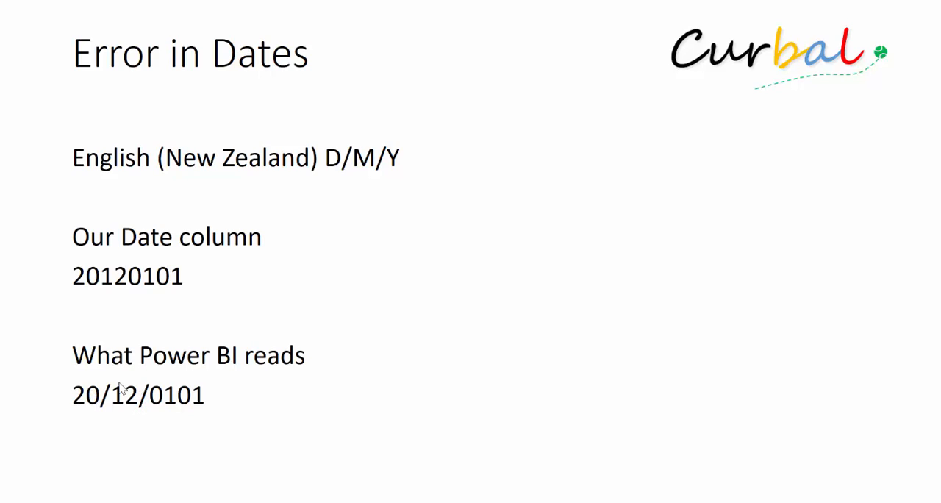
mouse_move(175, 376)
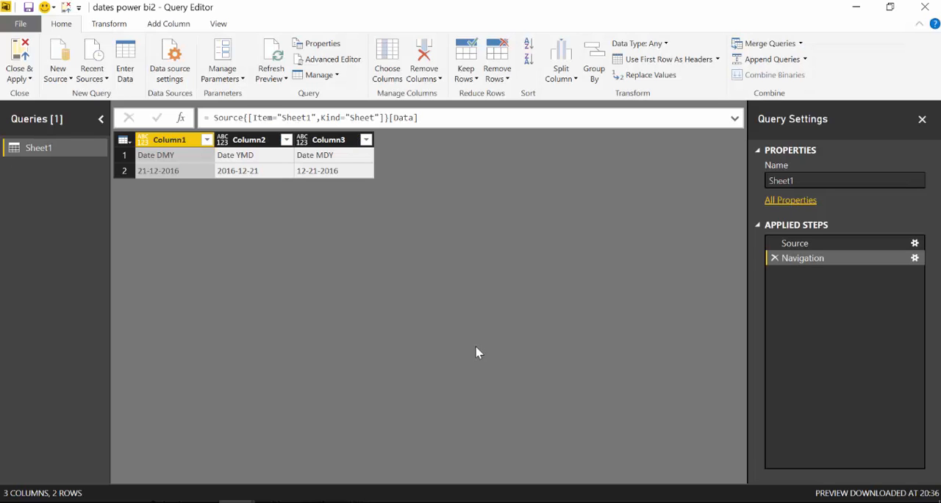
mouse_move(172, 412)
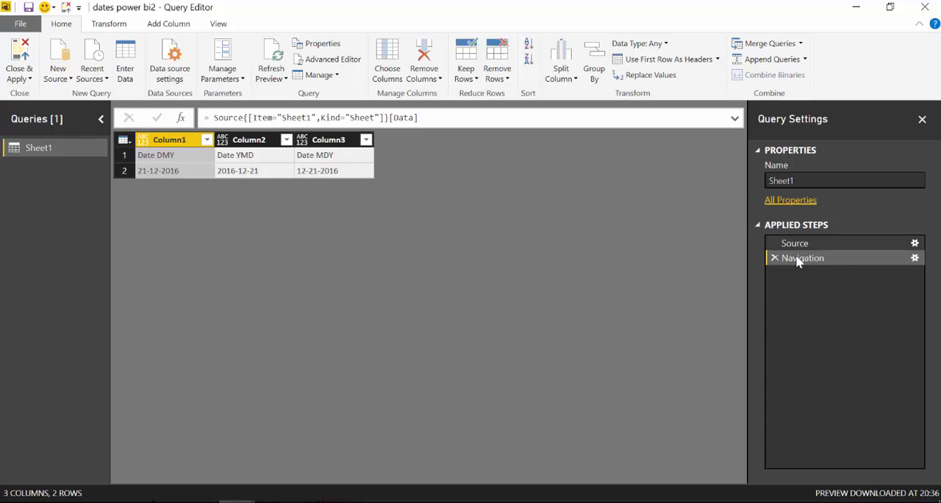
mouse_move(253, 177)
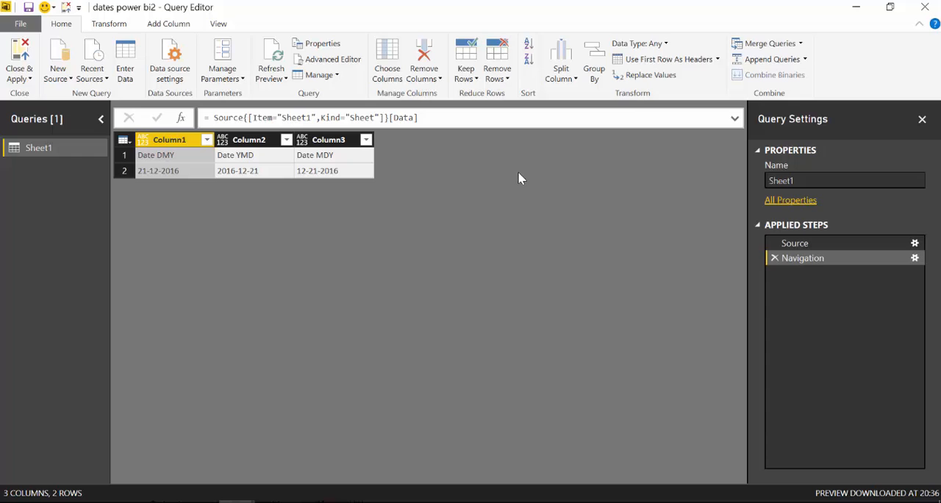
Step: Promote the first row so the columns are named Date DMY, Date YMD and Date MDY
left_click(660, 59)
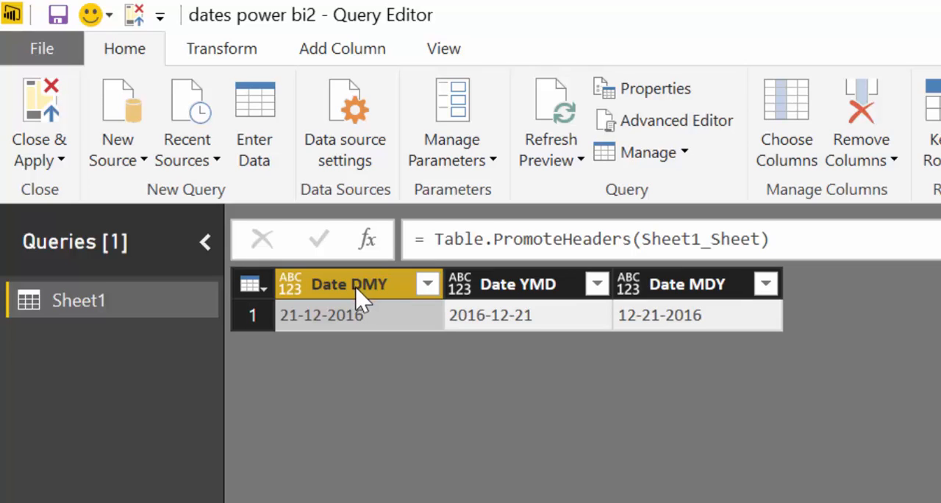
mouse_move(420, 360)
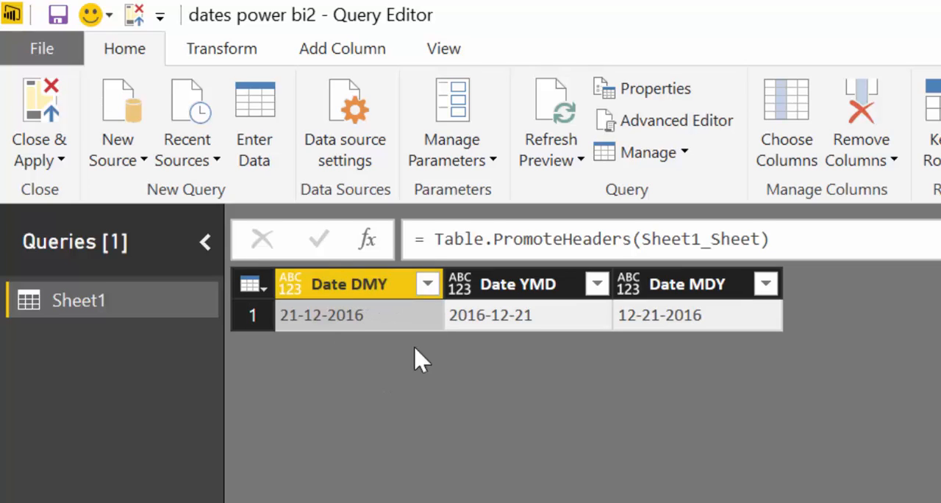
mouse_move(530, 294)
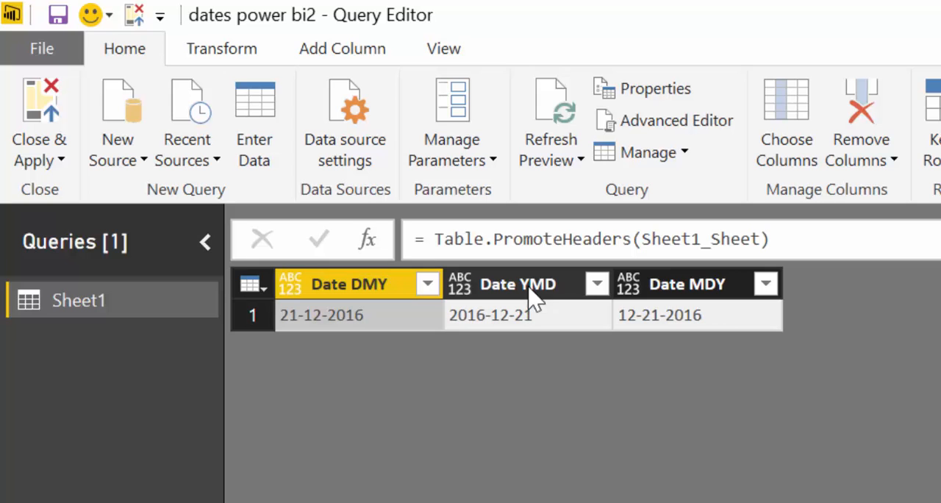
mouse_move(558, 309)
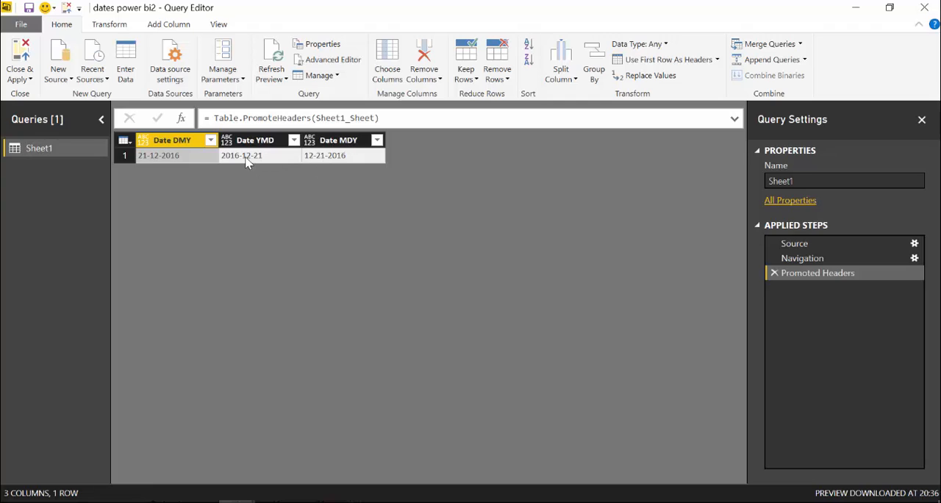
mouse_move(368, 191)
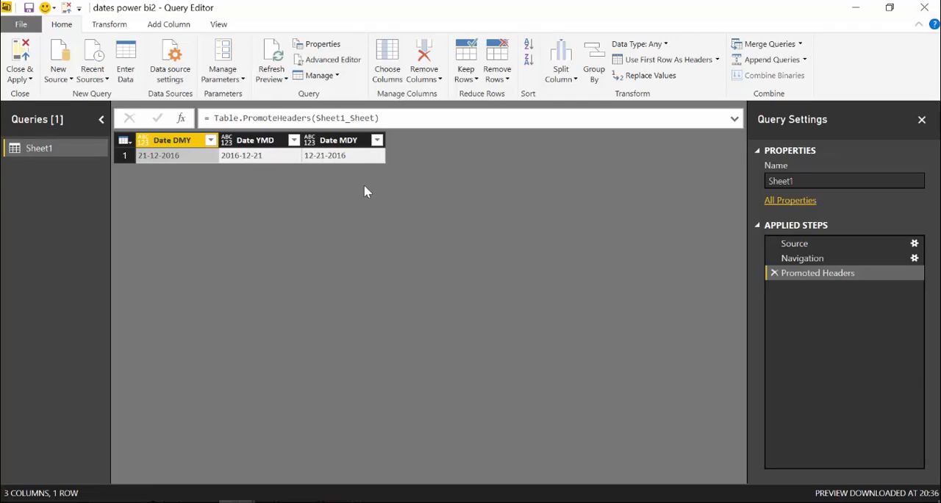
mouse_move(87, 108)
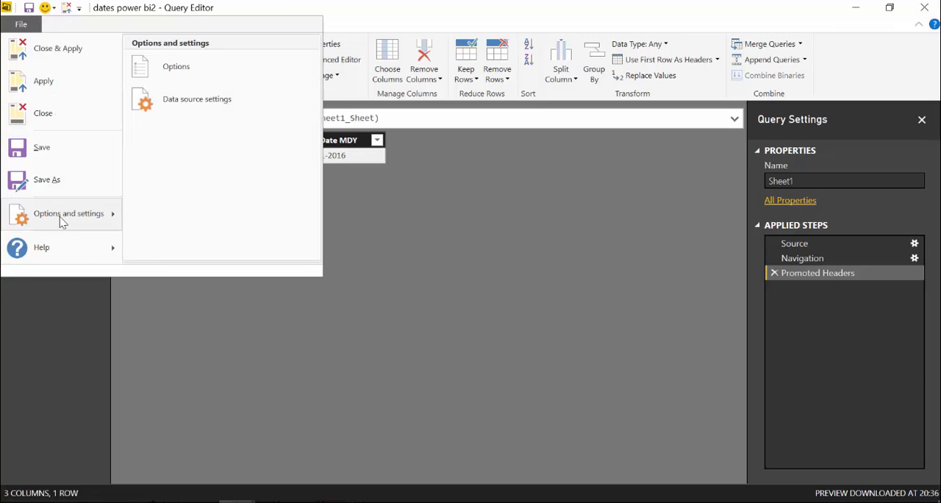
left_click(459, 318)
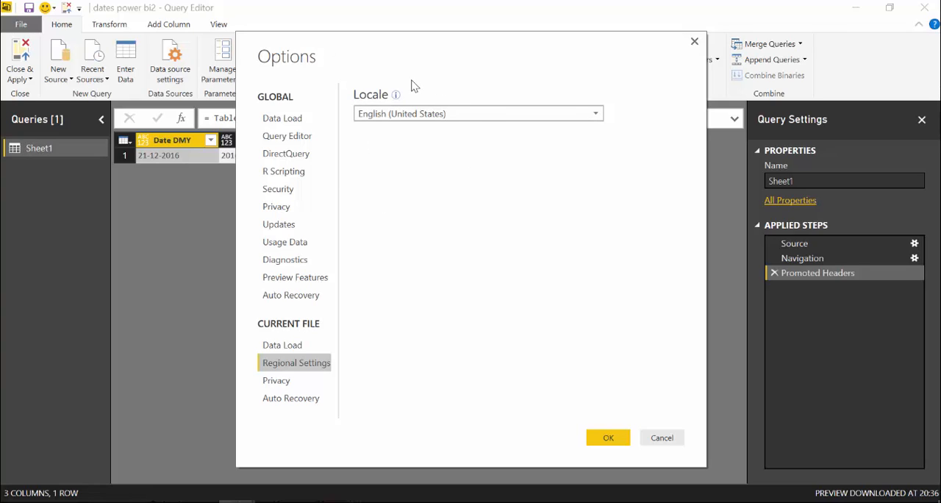
mouse_move(406, 85)
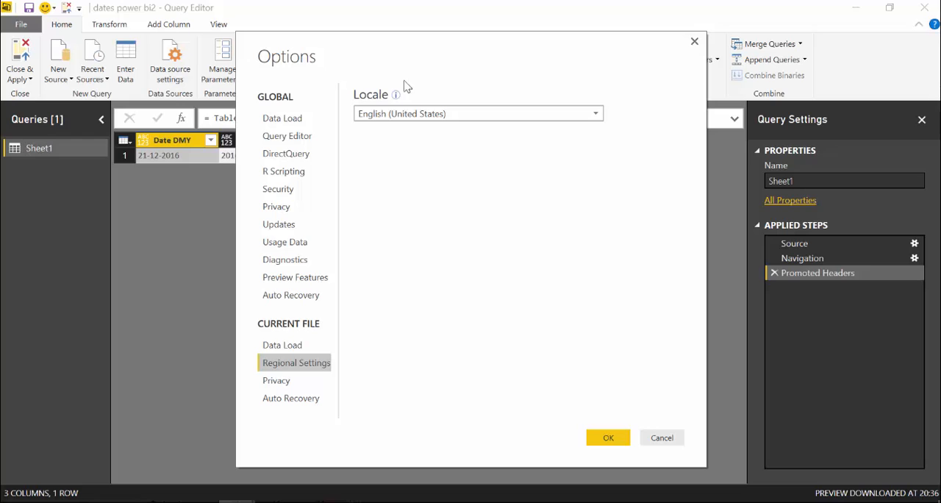
mouse_move(536, 128)
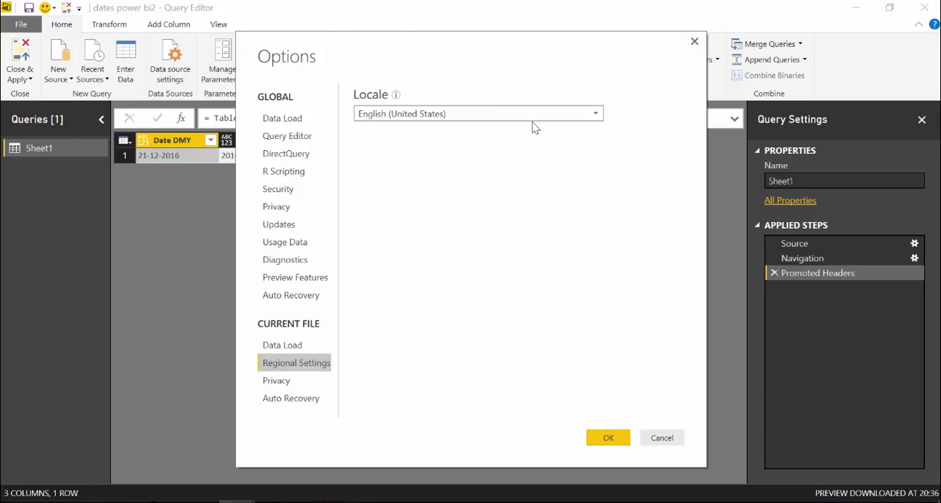
left_click(609, 438)
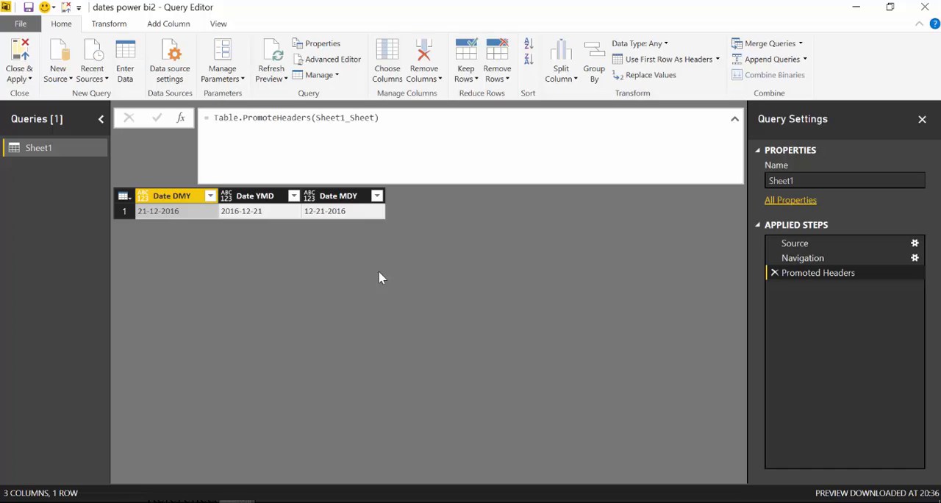
mouse_move(507, 262)
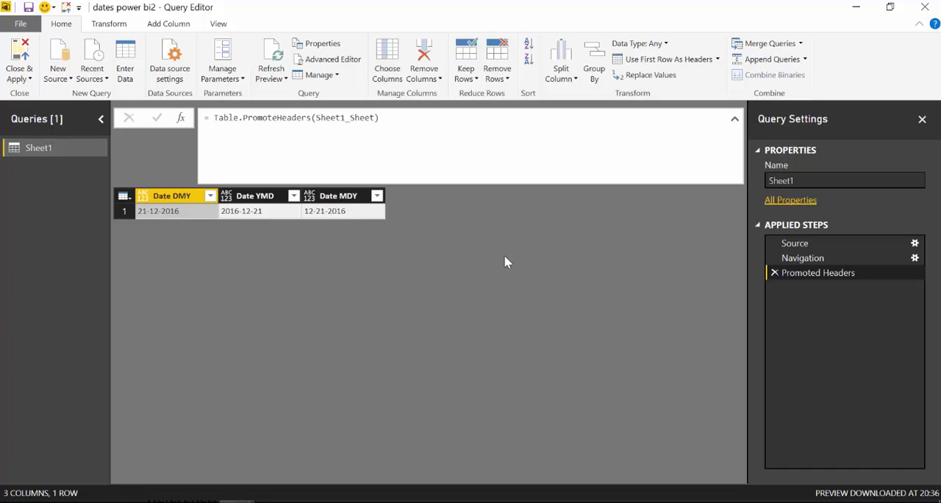
mouse_move(183, 207)
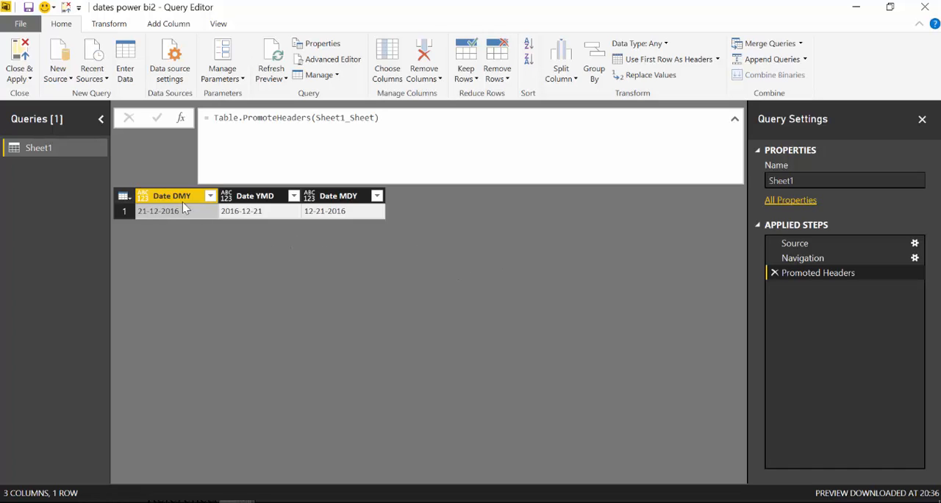
Step: Change the three selected columns' data type to Date, leaving Date DMY showing Error
left_click(638, 44)
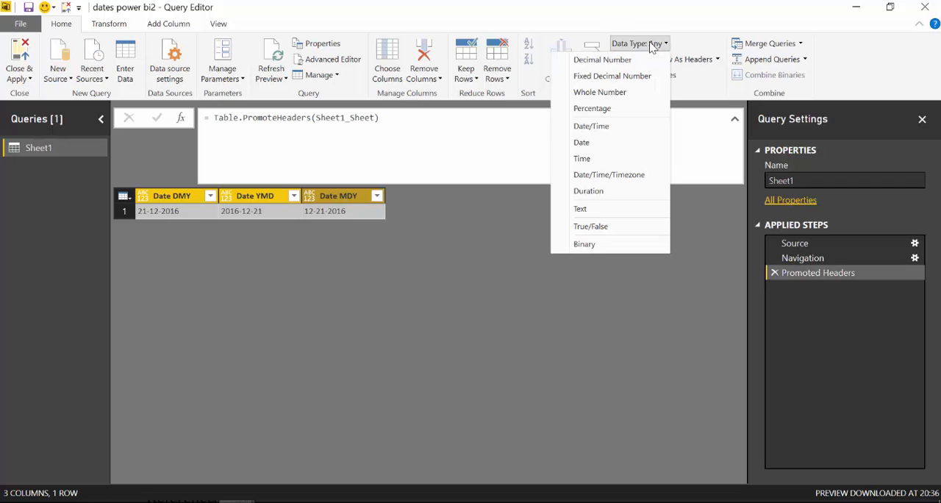
left_click(583, 143)
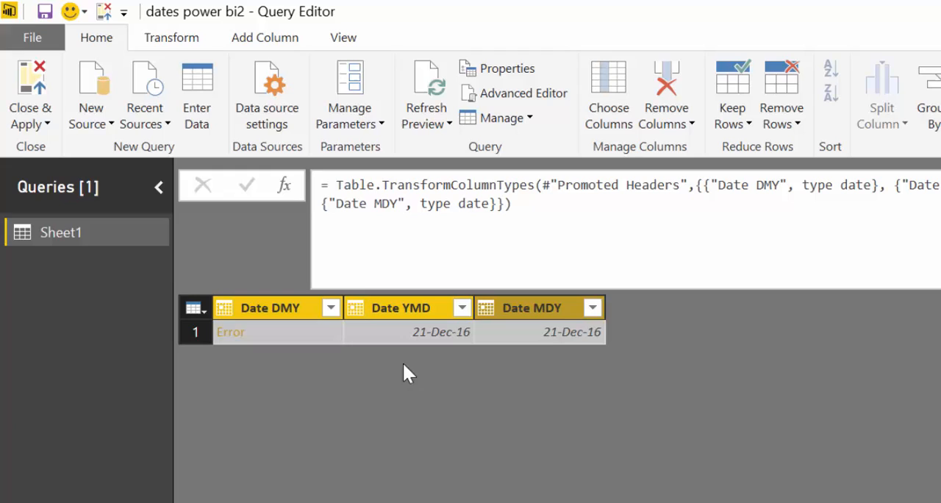
mouse_move(287, 351)
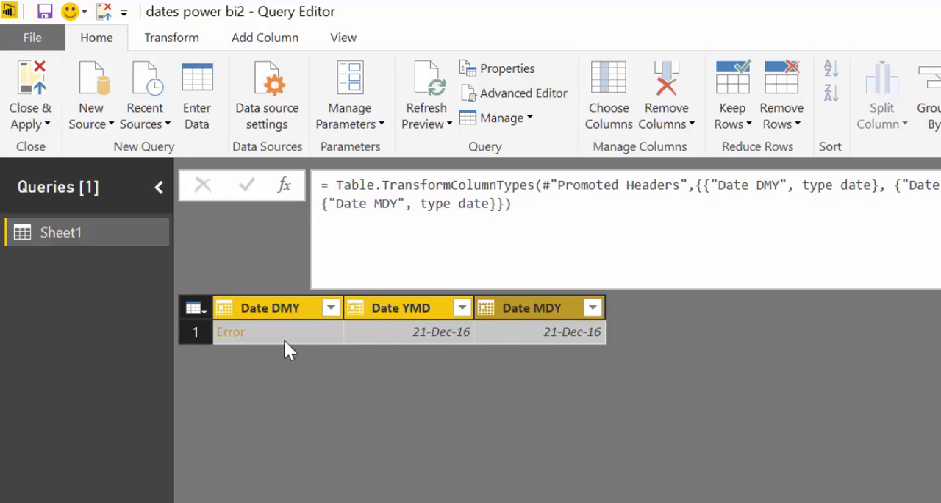
mouse_move(235, 303)
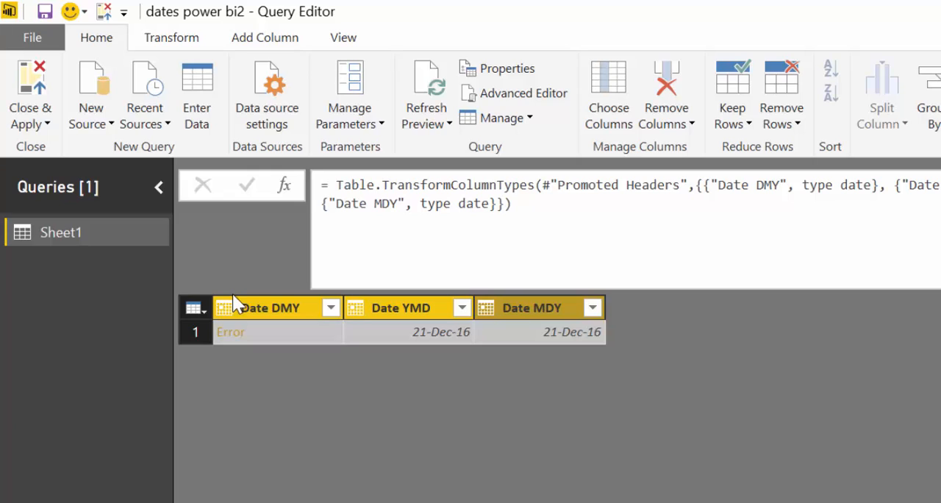
mouse_move(263, 347)
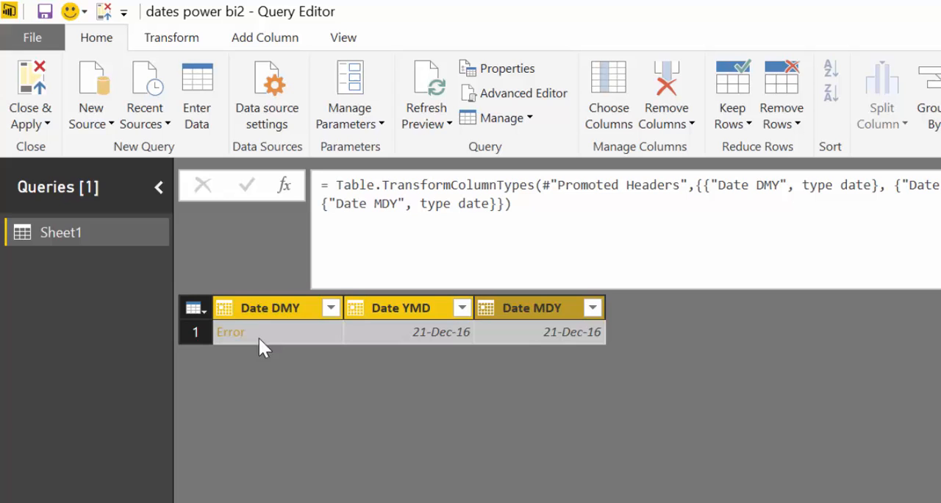
mouse_move(267, 356)
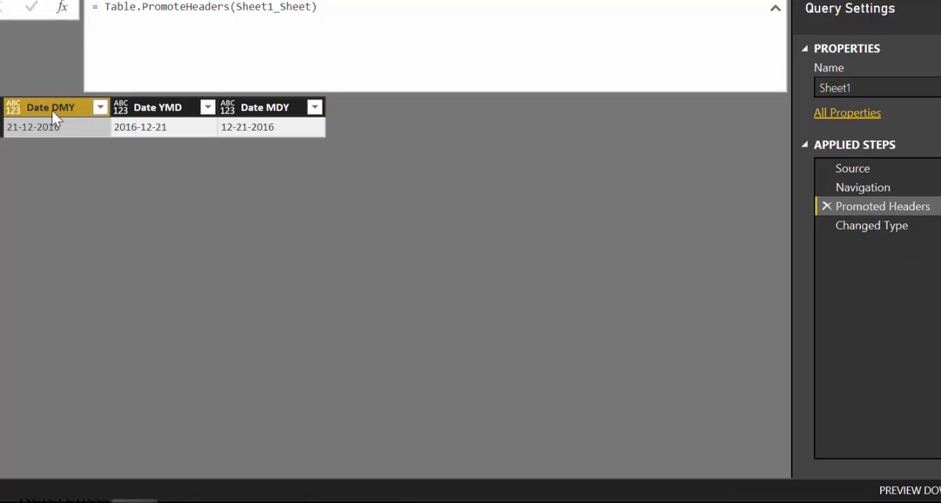
mouse_move(33, 119)
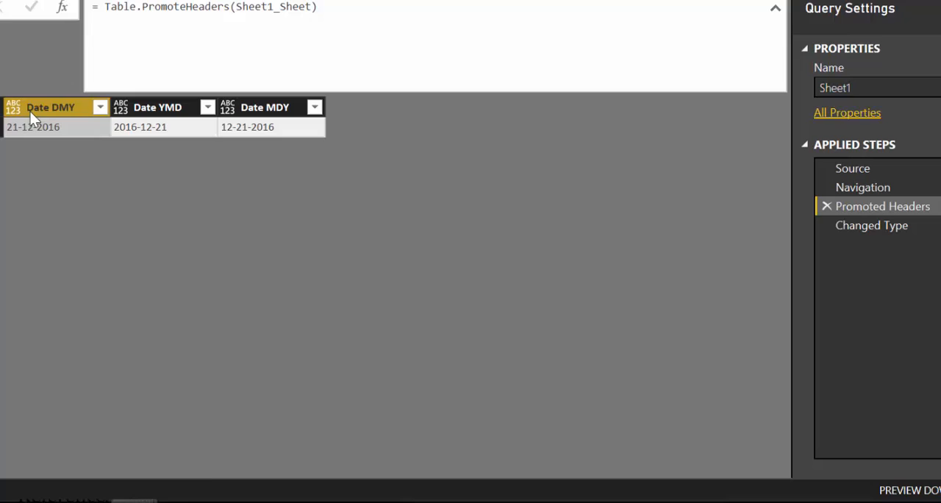
Step: Start Change Type Using Locale on Date DMY and insert it as a step after Promoted Headers
right_click(50, 107)
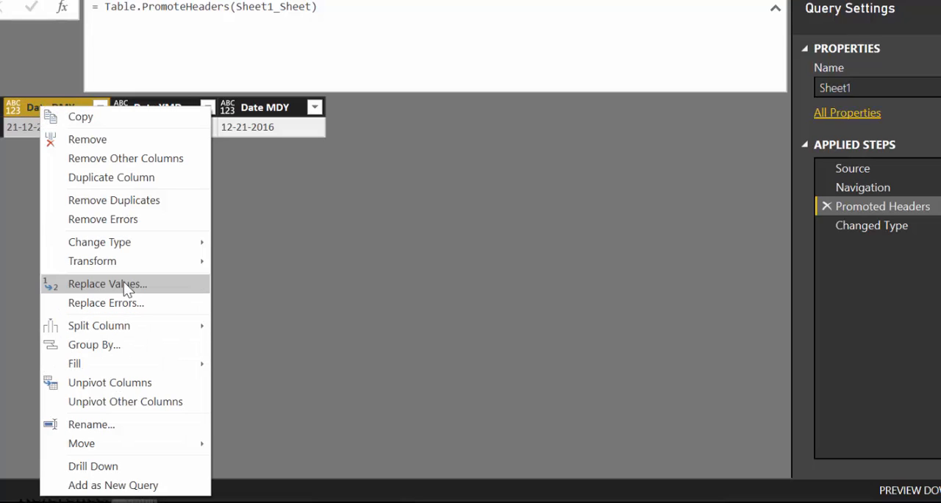
mouse_move(92, 261)
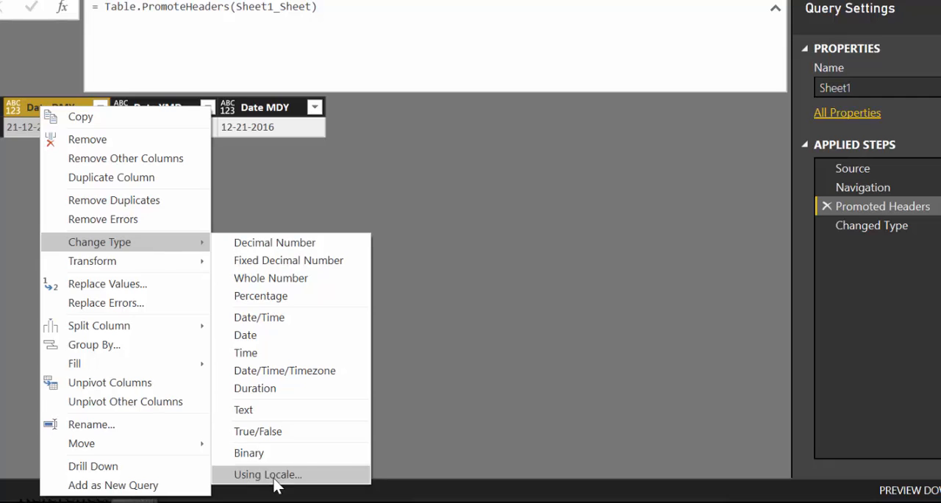
left_click(268, 473)
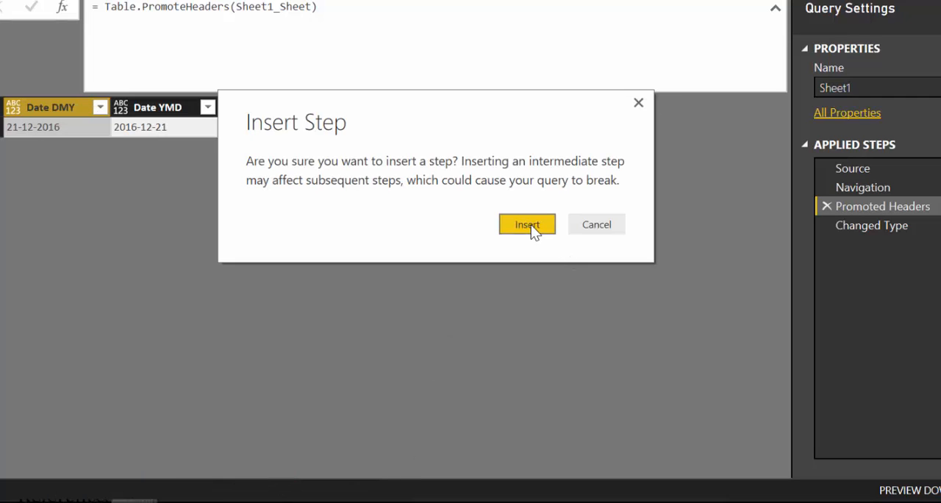
left_click(527, 224)
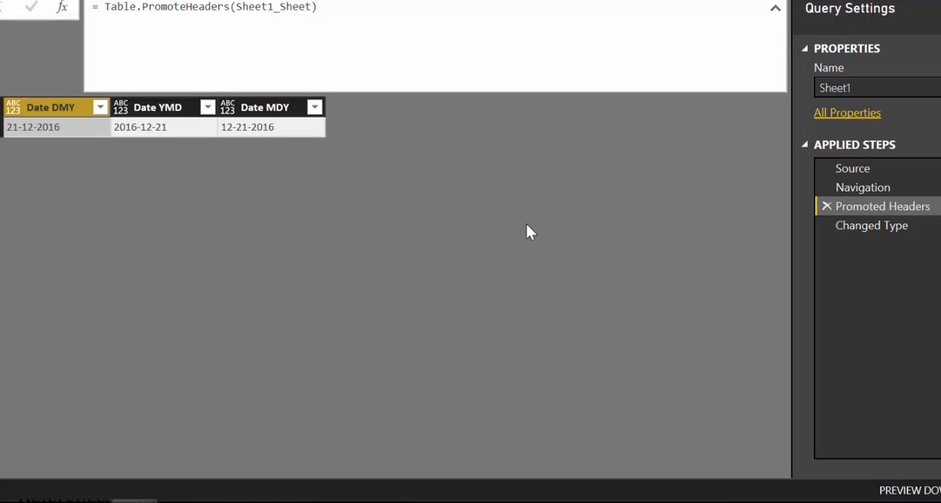
mouse_move(309, 228)
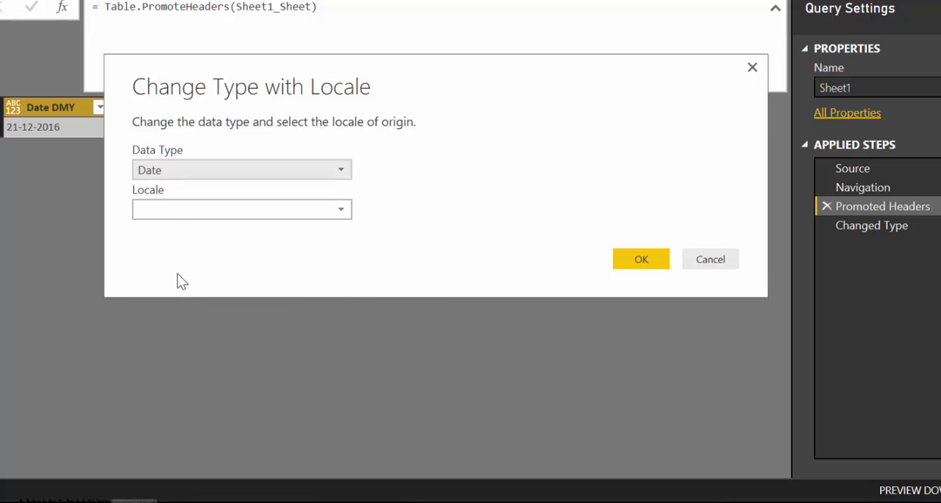
Step: Convert Date DMY to Date with the Afar (Djibouti) locale so it reads 21-Dec-16
left_click(341, 209)
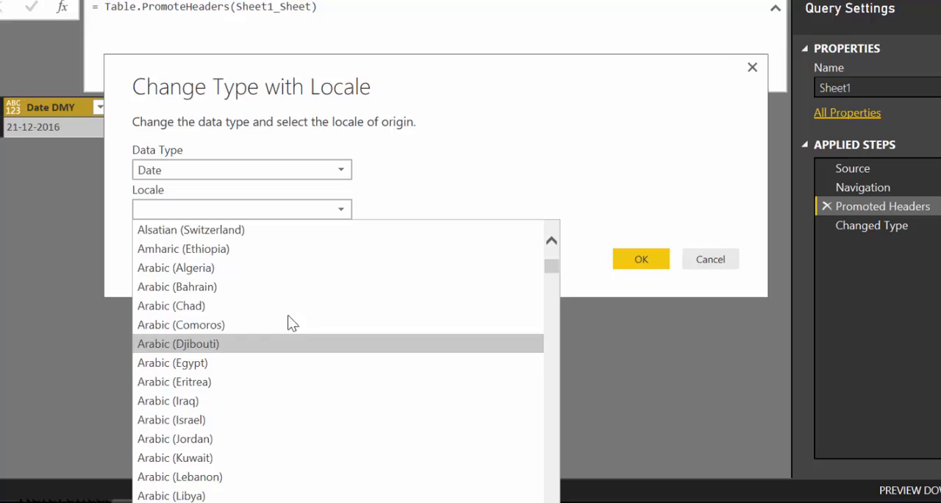
scroll("up", 3)
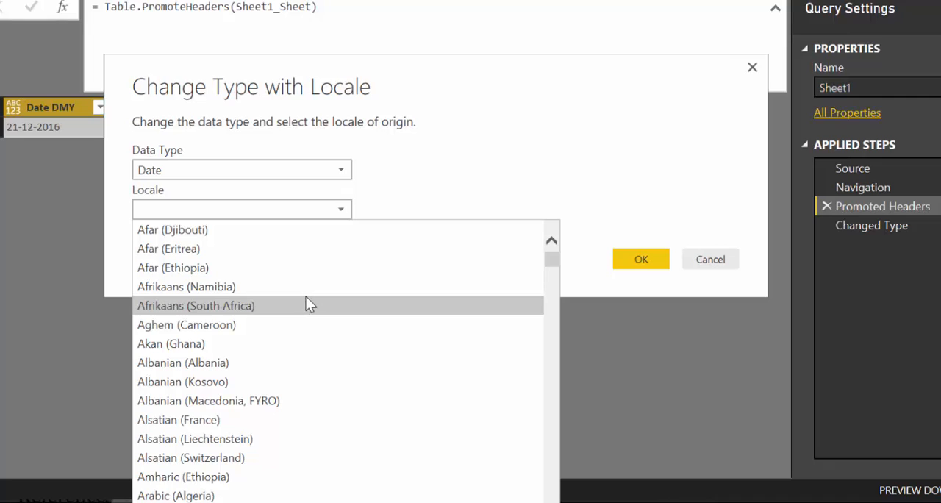
mouse_move(194, 229)
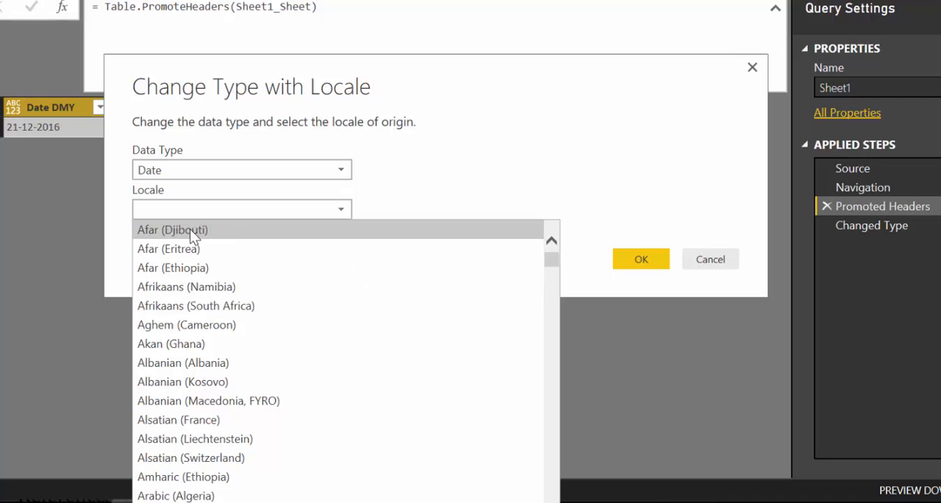
mouse_move(220, 234)
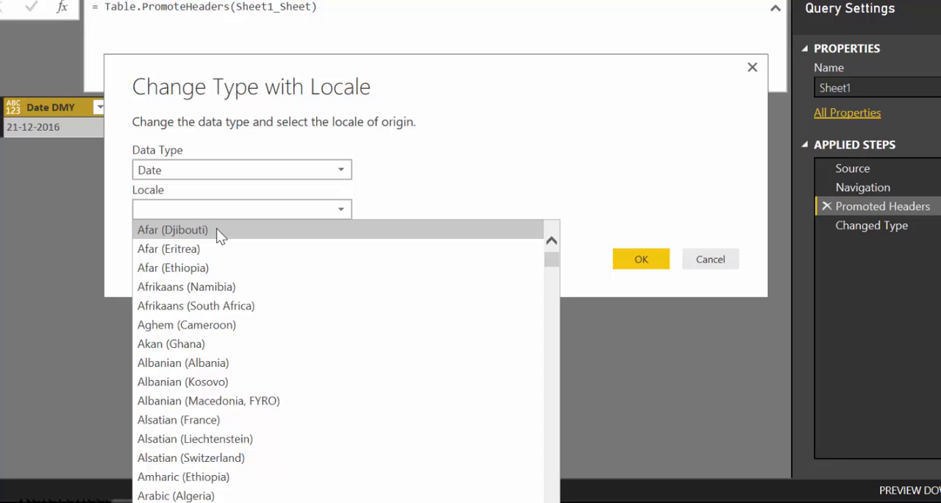
left_click(173, 229)
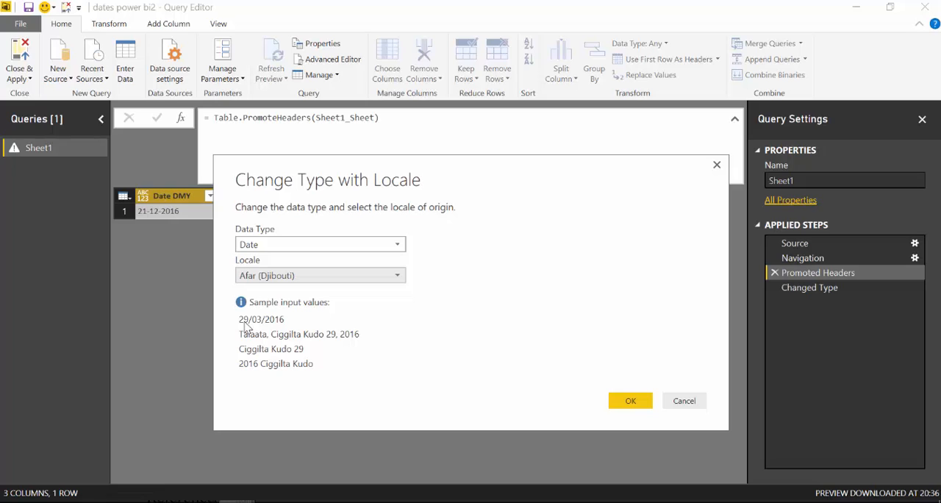
mouse_move(190, 191)
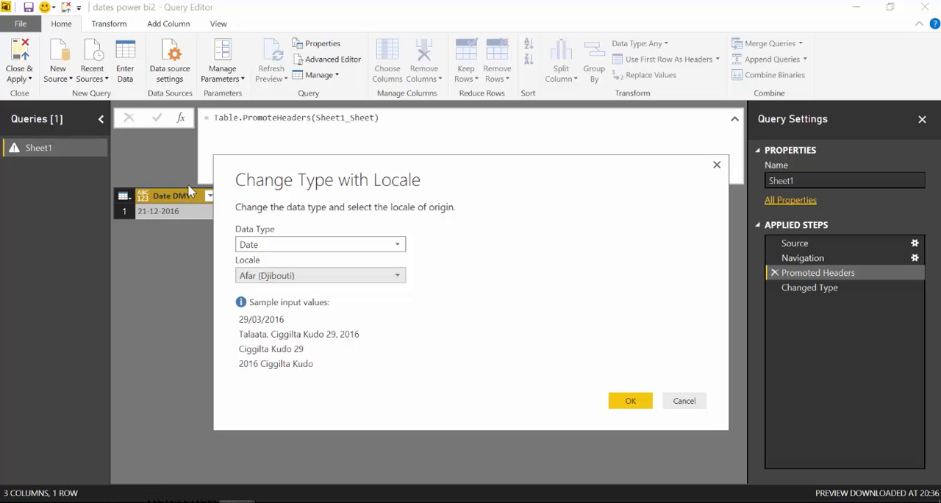
left_click(630, 400)
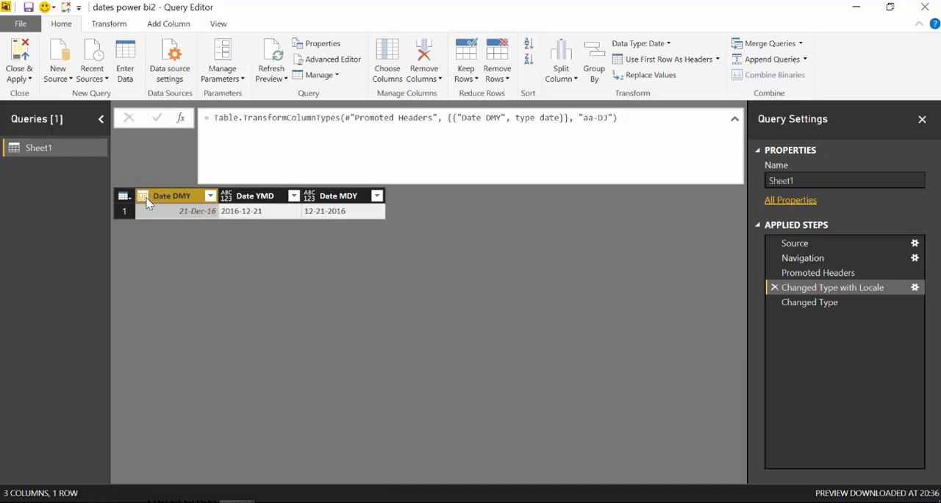
Step: Start Change Type Using Locale on Date YMD as a second inserted step
left_click(809, 303)
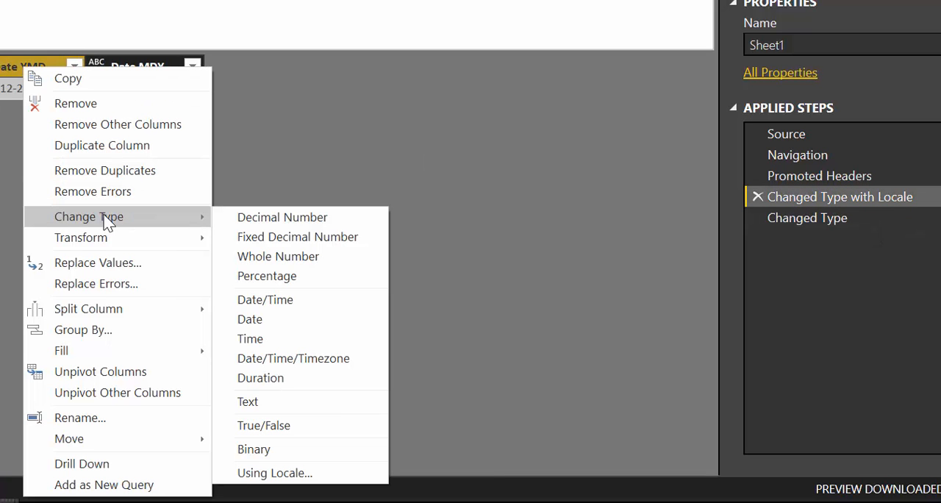
left_click(250, 317)
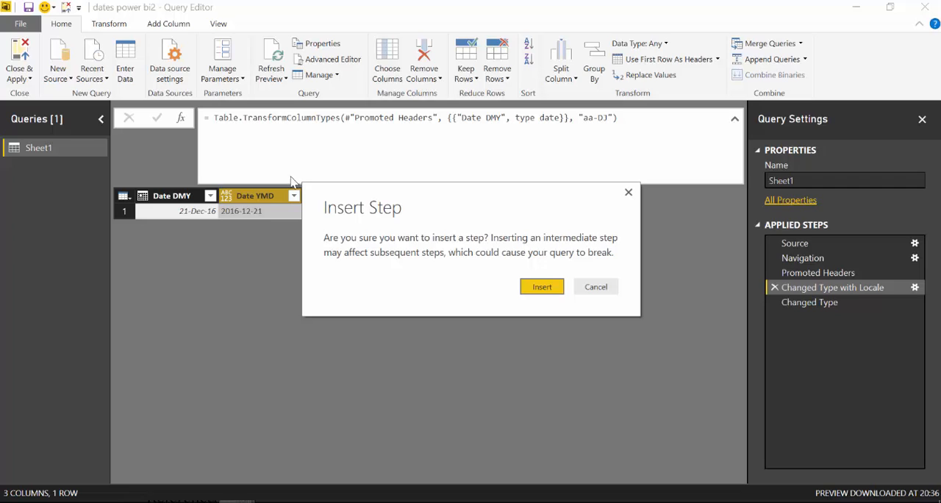
left_click(541, 287)
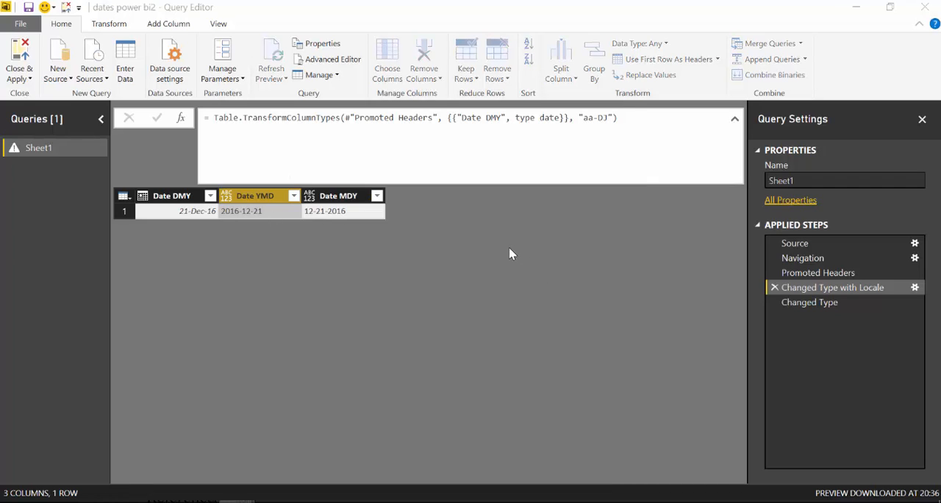
mouse_move(515, 247)
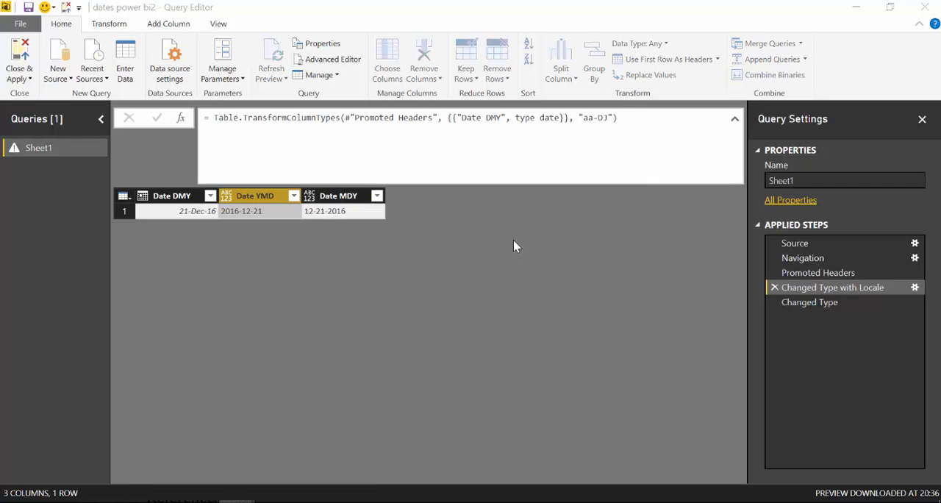
Step: Set the conversion to Date with the Swedish (Sweden) locale so Date YMD reads 21-Dec-16
left_click(915, 287)
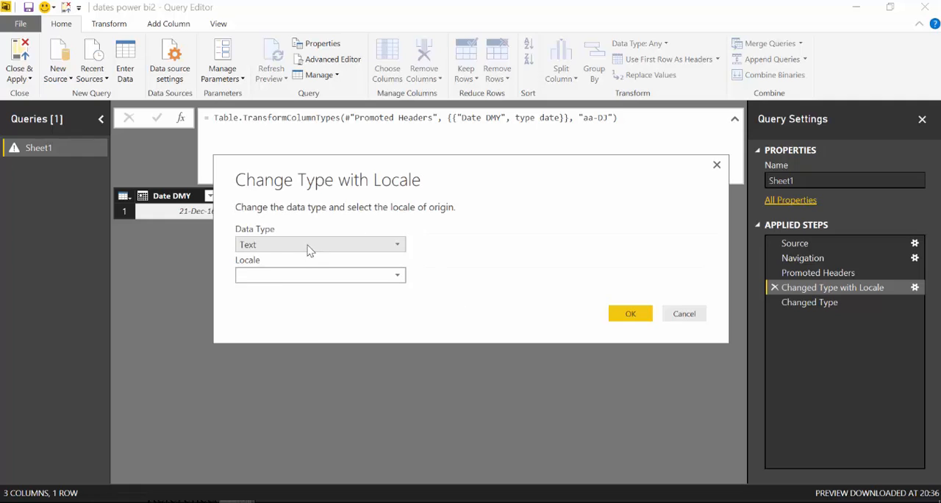
left_click(321, 244)
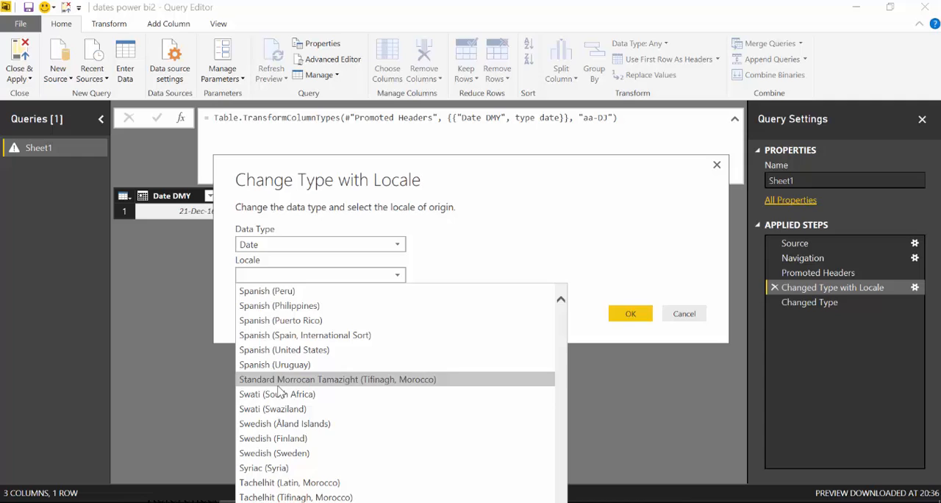
left_click(273, 453)
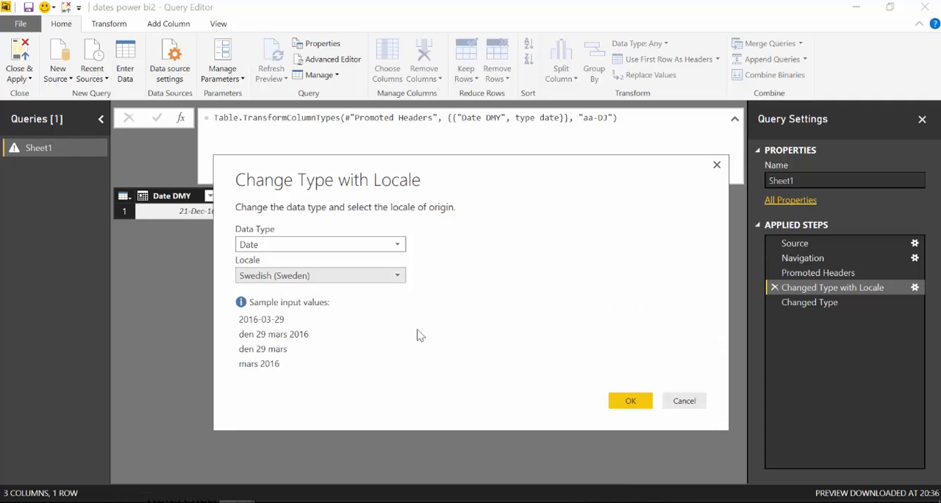
left_click(630, 400)
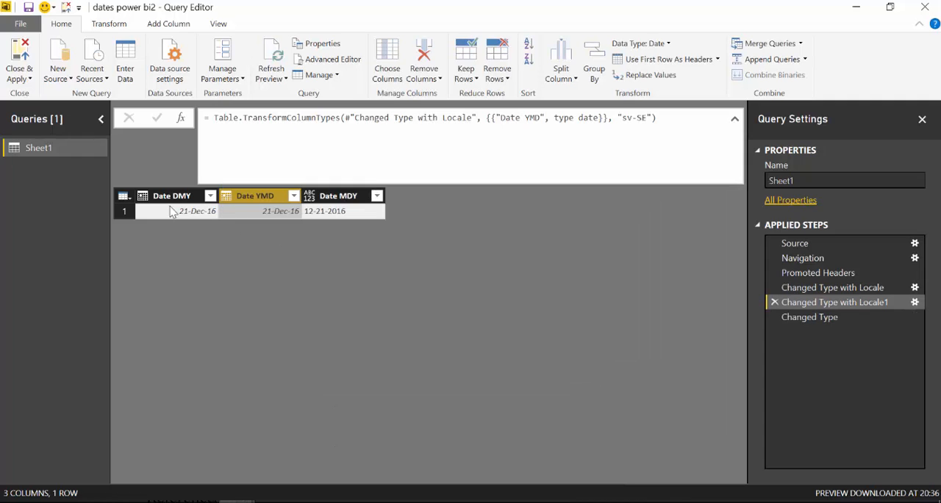
mouse_move(244, 212)
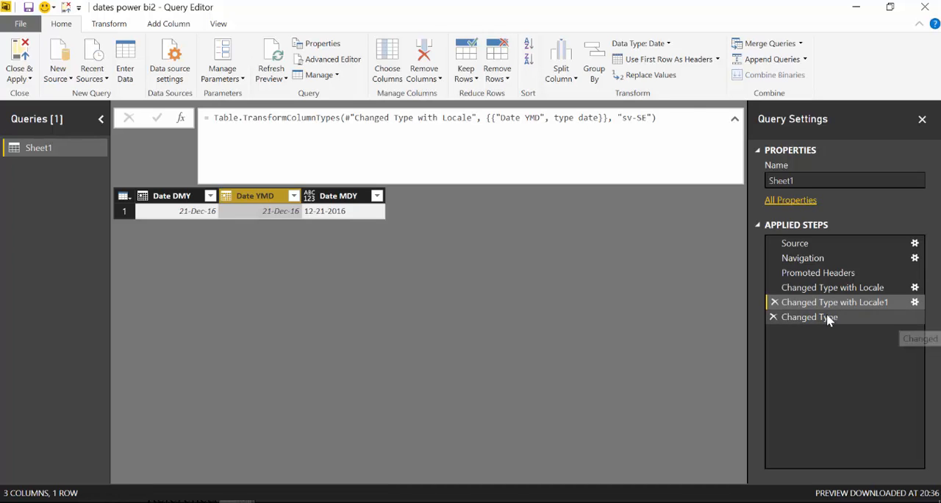
Step: Preview the final Changed Type step, where all three date columns read 21-Dec-16
left_click(809, 318)
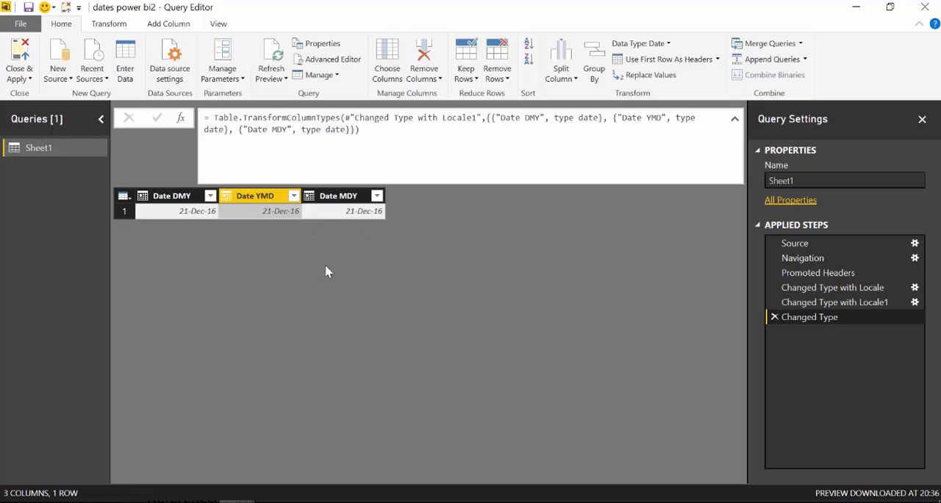
mouse_move(347, 235)
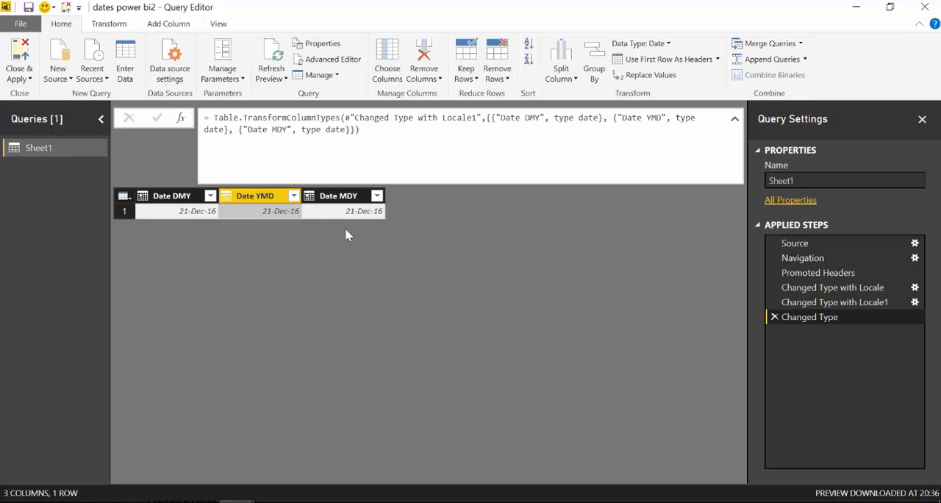